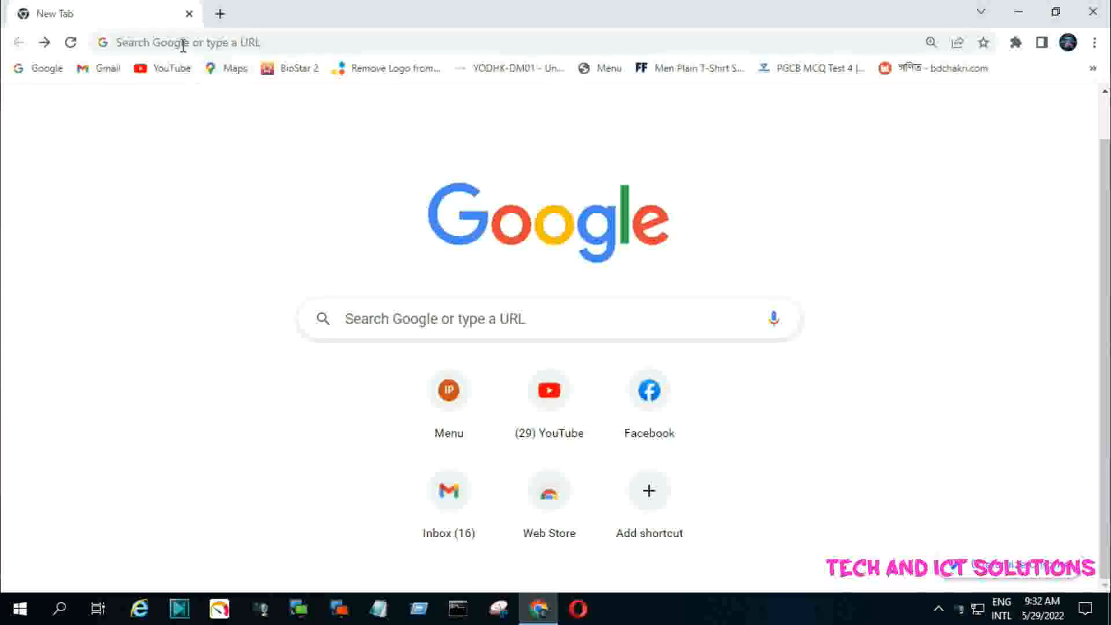
# - Search Google for "vlc media player download" and reach the VideoLAN page offering VLC 3.0.17.4
pyautogui.click(180, 43)
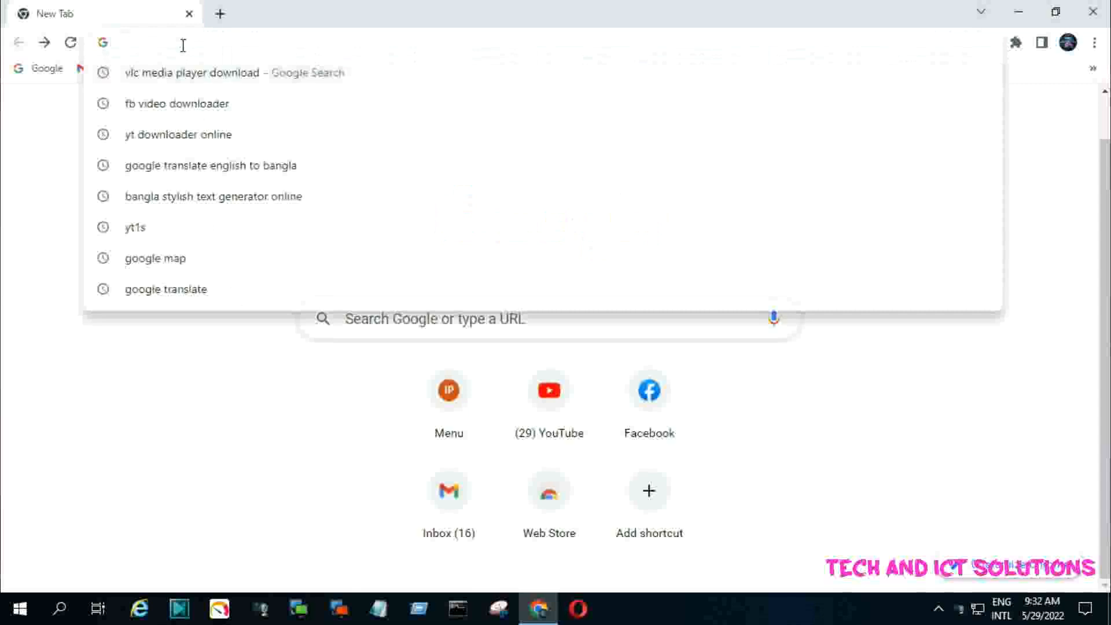
pyautogui.click(191, 72)
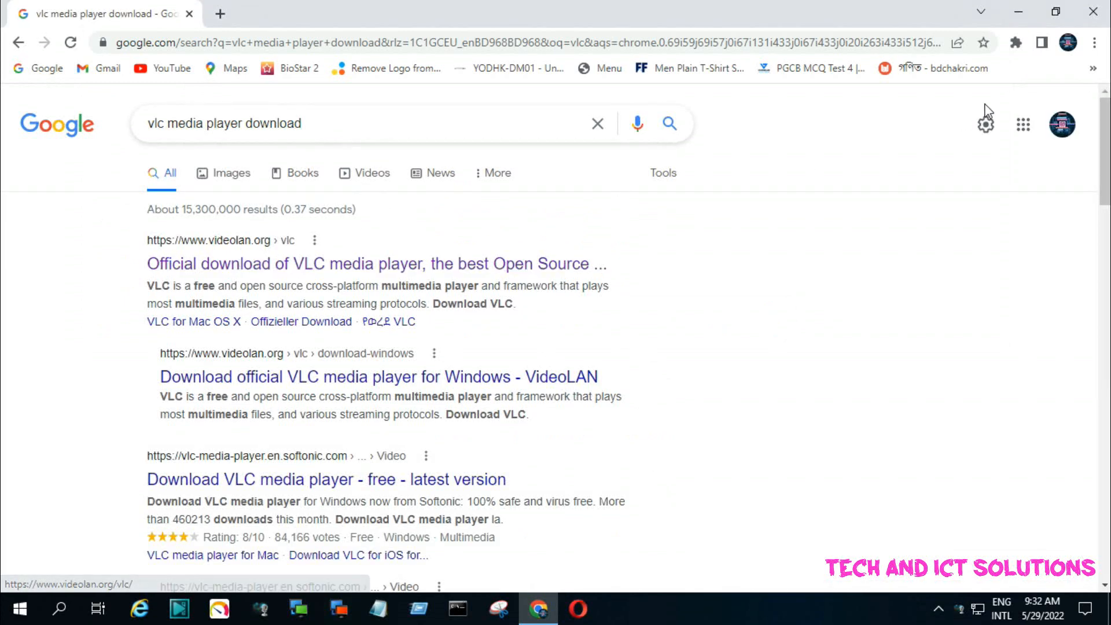
pyautogui.click(1093, 43)
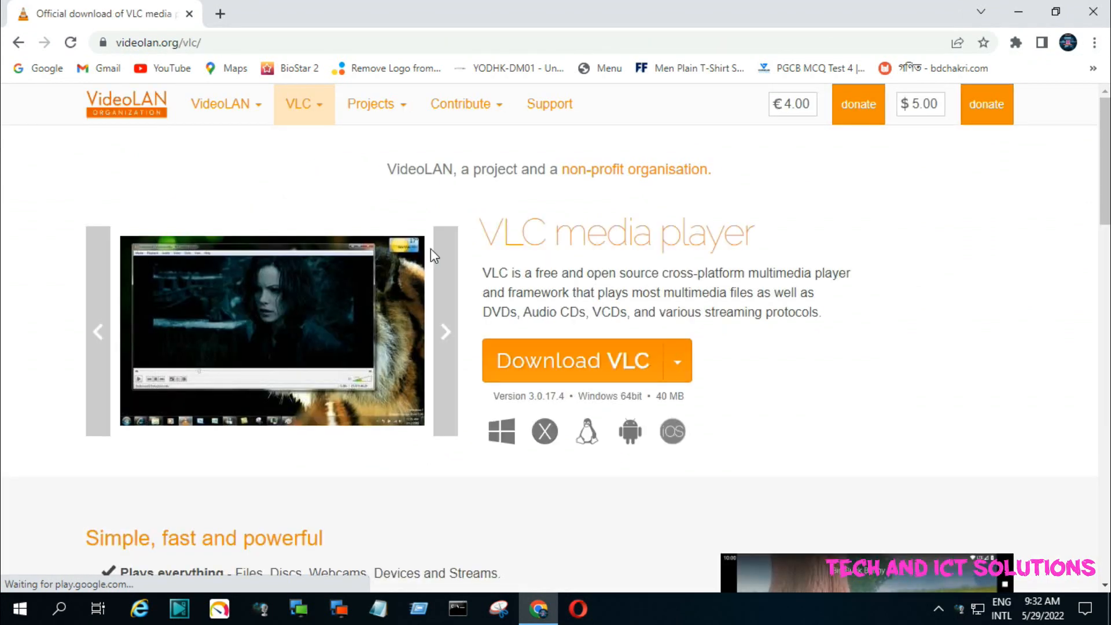
pyautogui.click(222, 103)
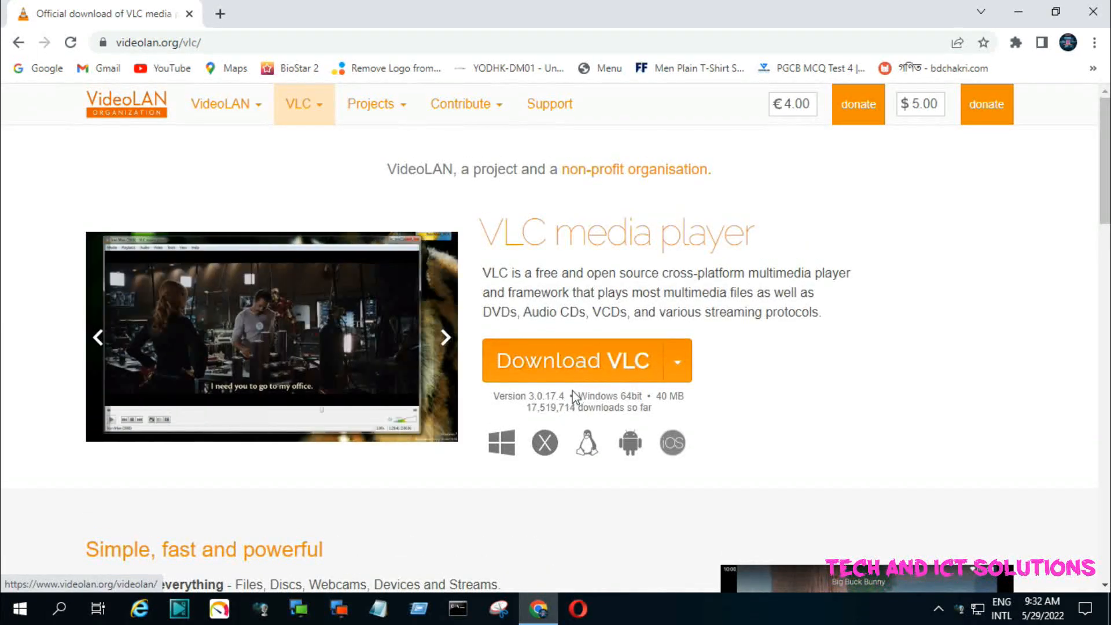
# - Download the VLC 3.0.17.4 Windows 64-bit installer and bring up the finished download's options
pyautogui.click(574, 360)
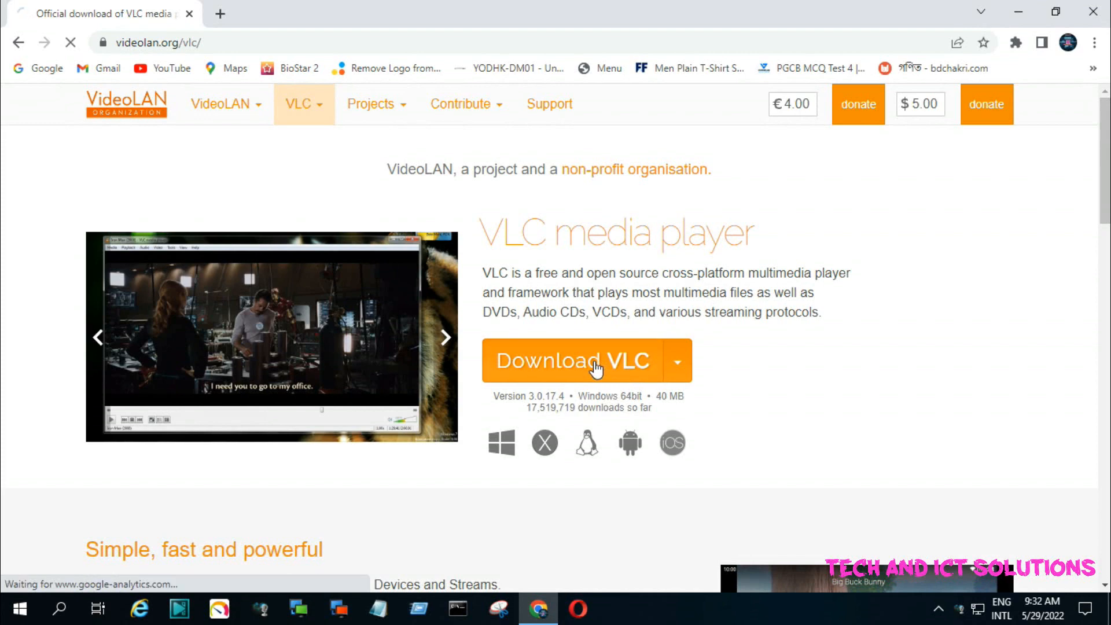
pyautogui.click(574, 360)
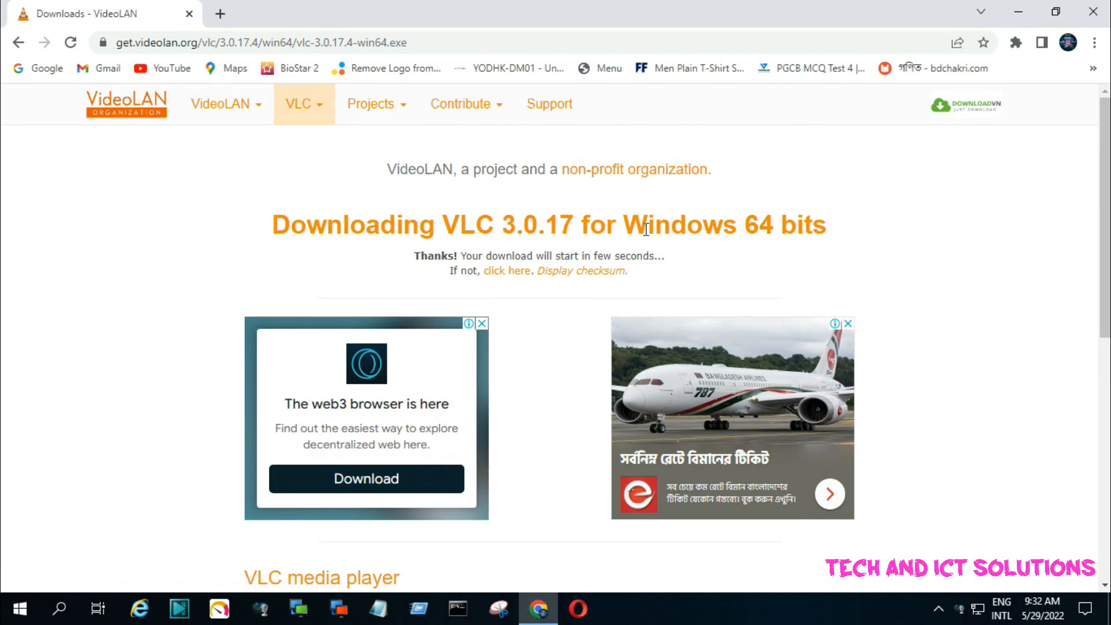
pyautogui.click(507, 270)
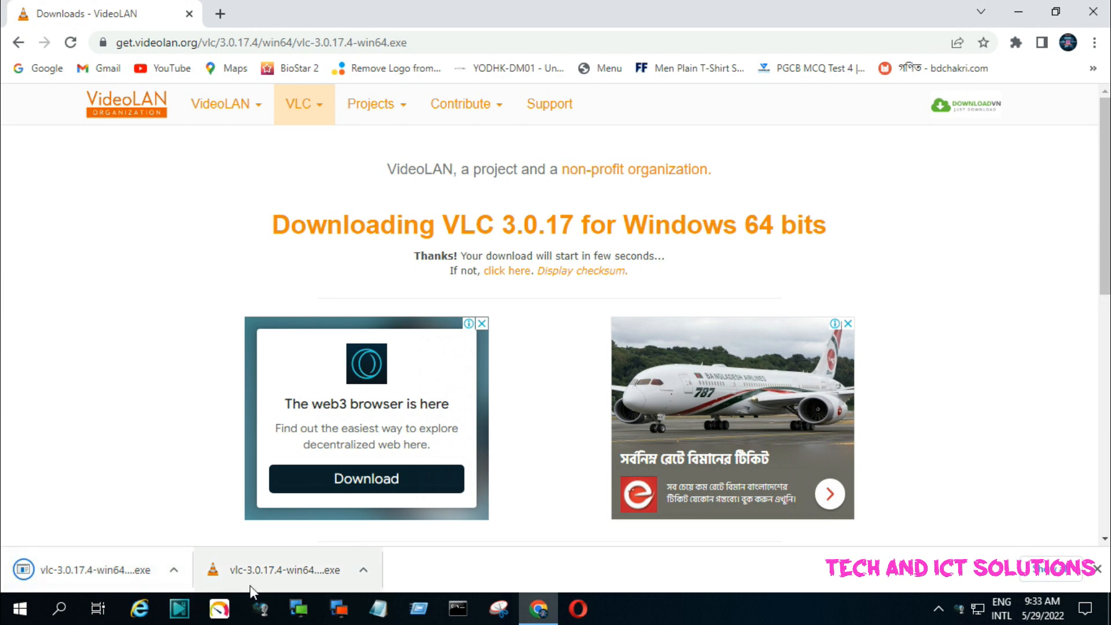
pyautogui.click(174, 569)
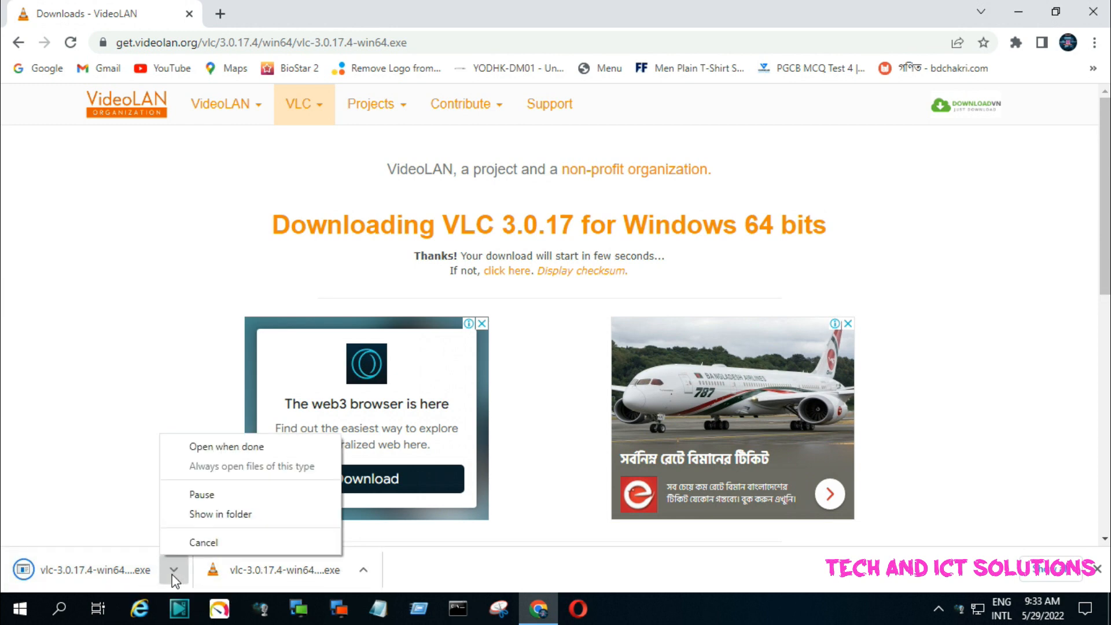
pyautogui.moveTo(220, 514)
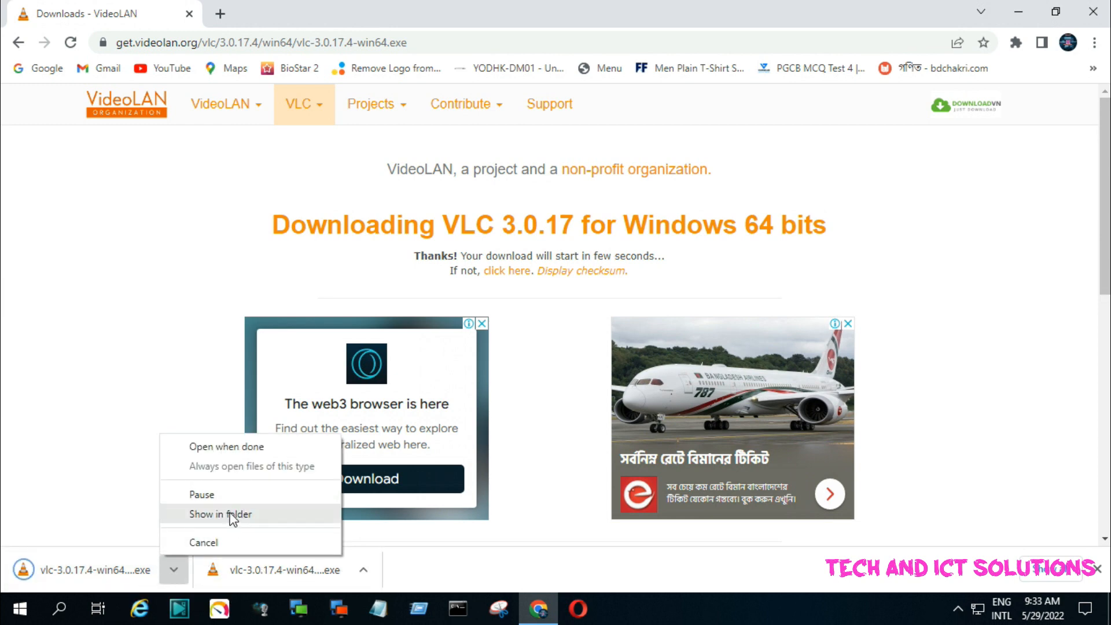
# - Show vlc-3.0.17.4-win64 in the Downloads folder and launch the installer
pyautogui.click(220, 514)
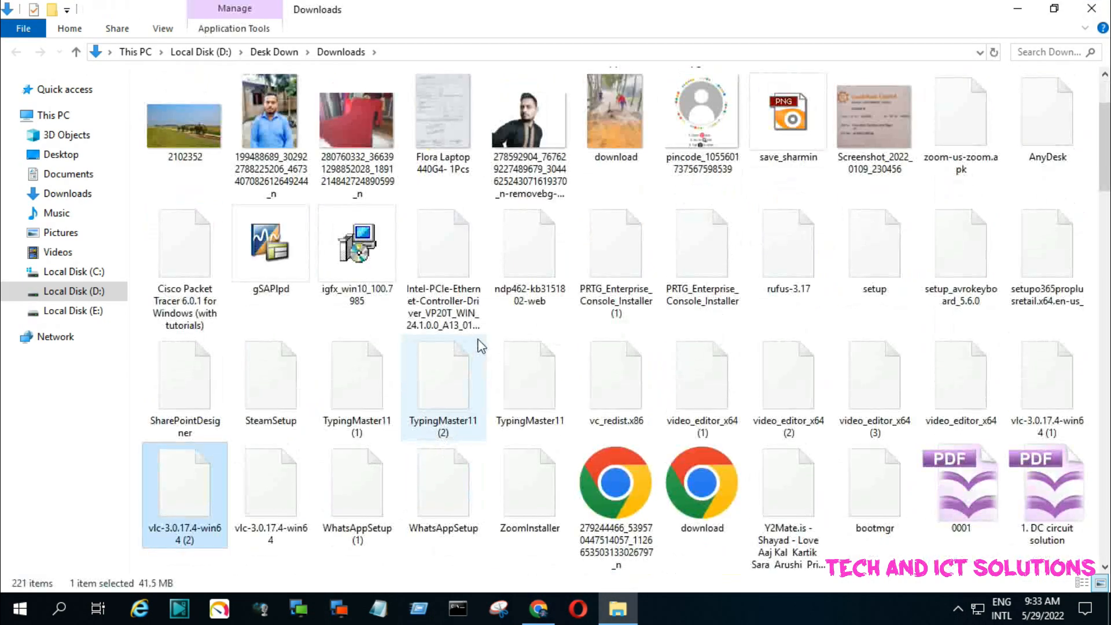
pyautogui.scroll(-3)
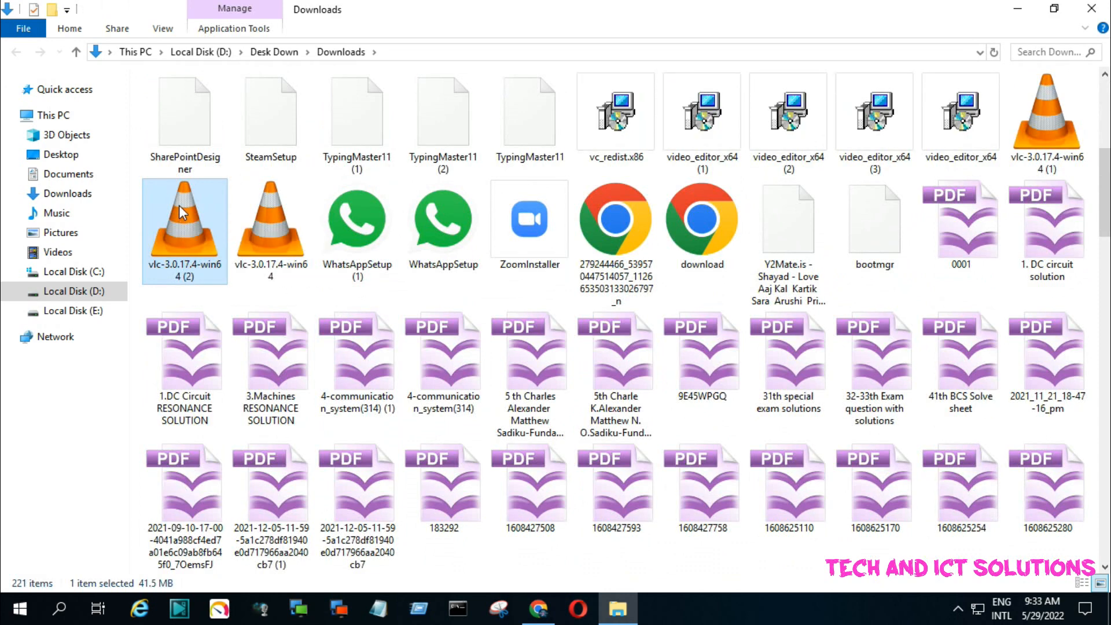
pyautogui.rightClick(184, 220)
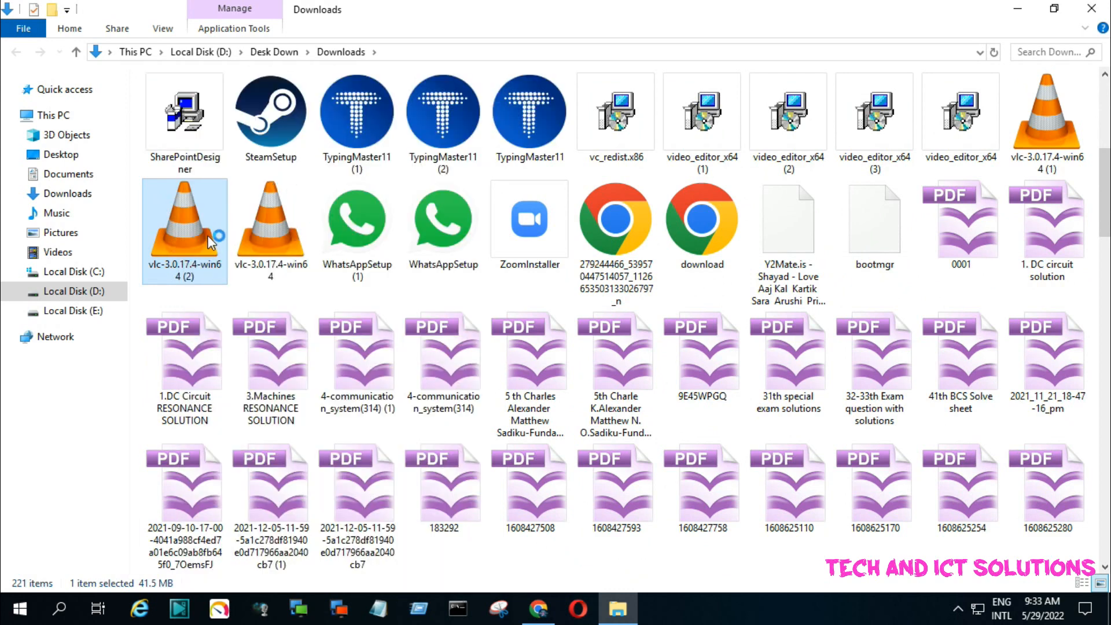
pyautogui.doubleClick(184, 221)
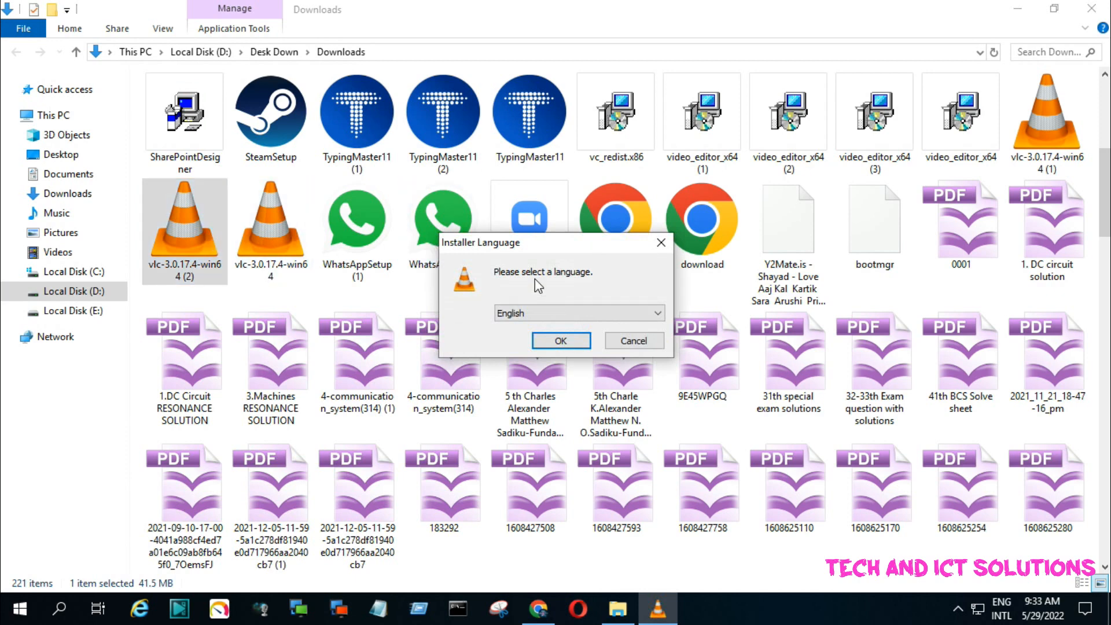
# - Install VLC in English to the default folder, accepting the license, and finish with the player launching
pyautogui.click(560, 340)
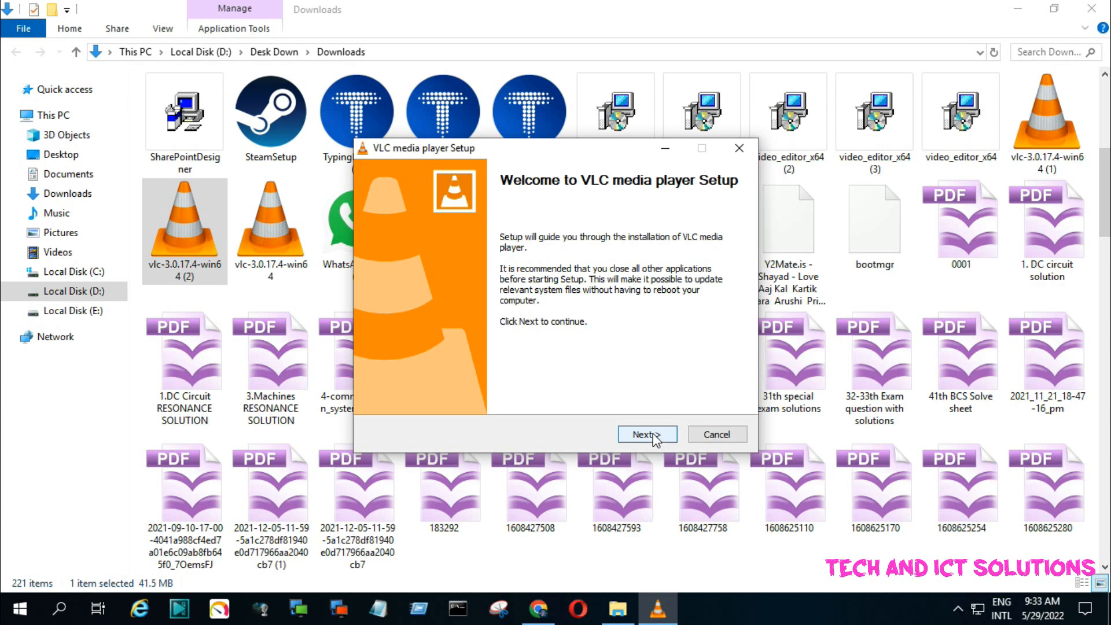
pyautogui.click(645, 434)
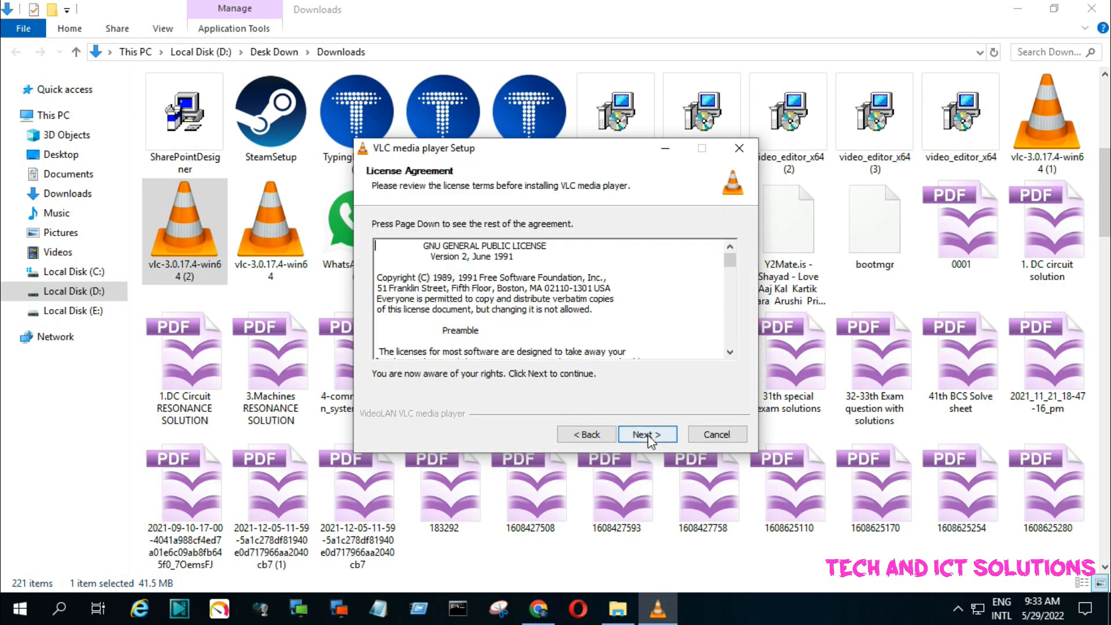
pyautogui.click(646, 434)
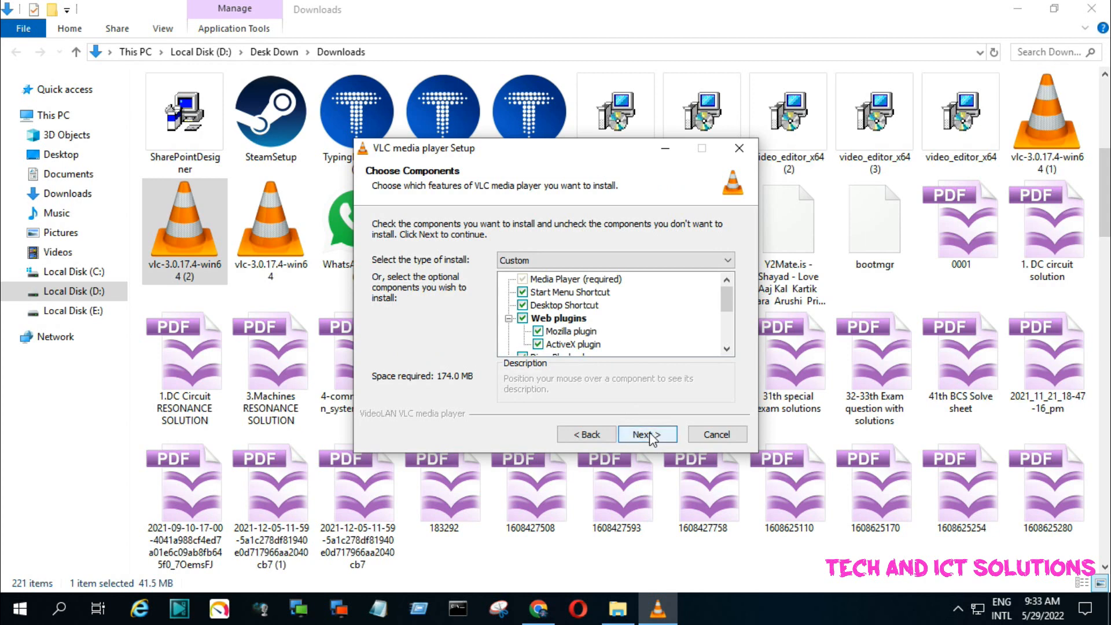
pyautogui.click(646, 434)
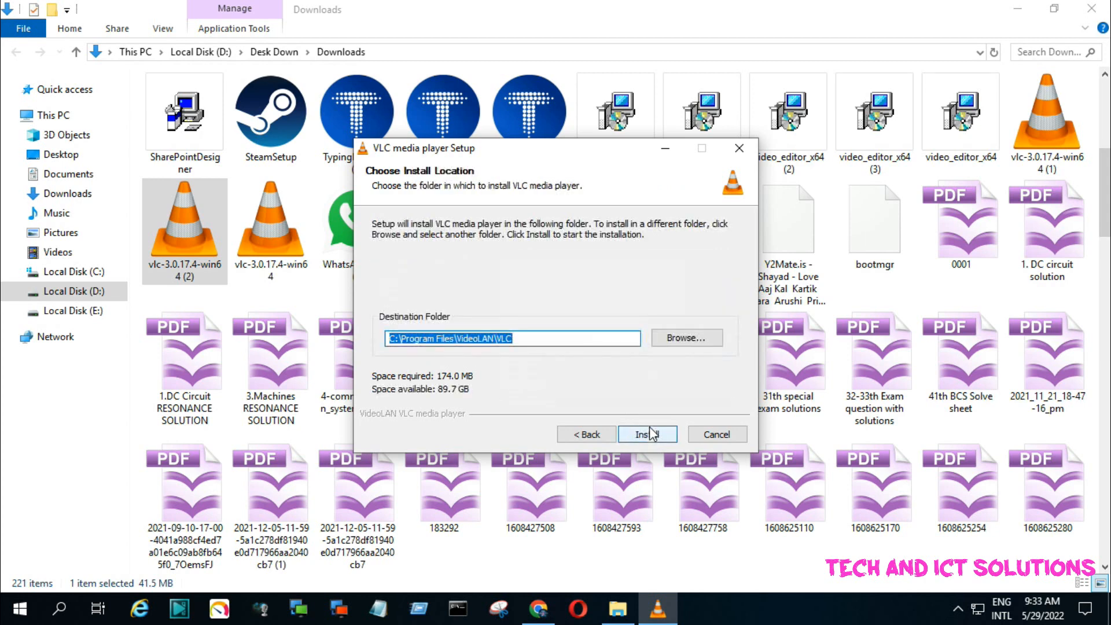
pyautogui.click(646, 433)
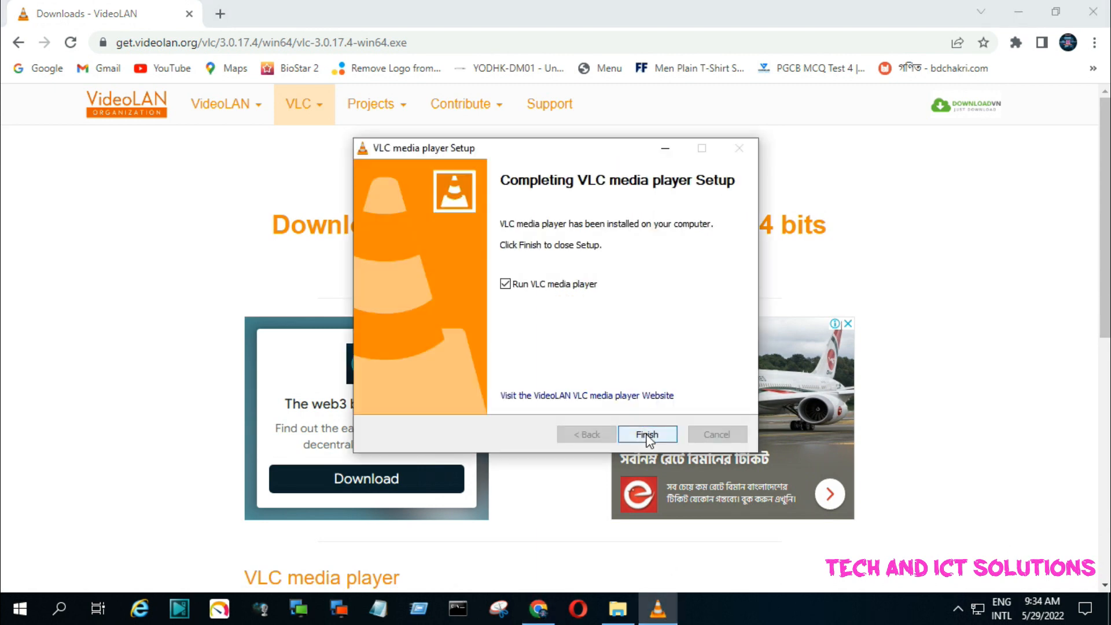
pyautogui.click(645, 433)
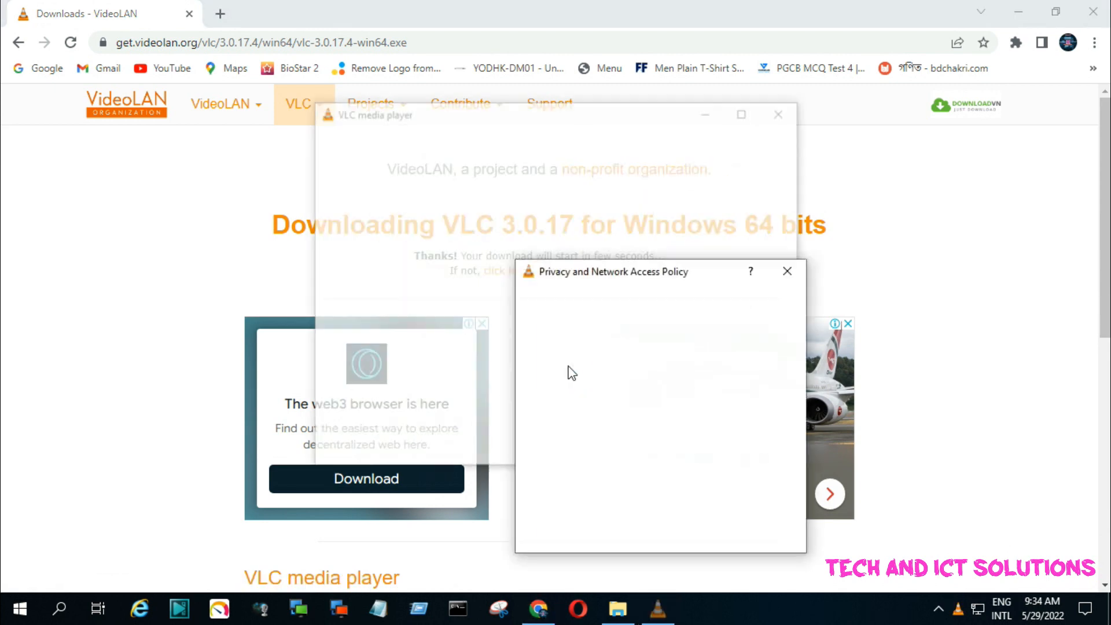
# - Accept the privacy and network prompt, maximize VLC and start browsing for a media file
pyautogui.click(787, 271)
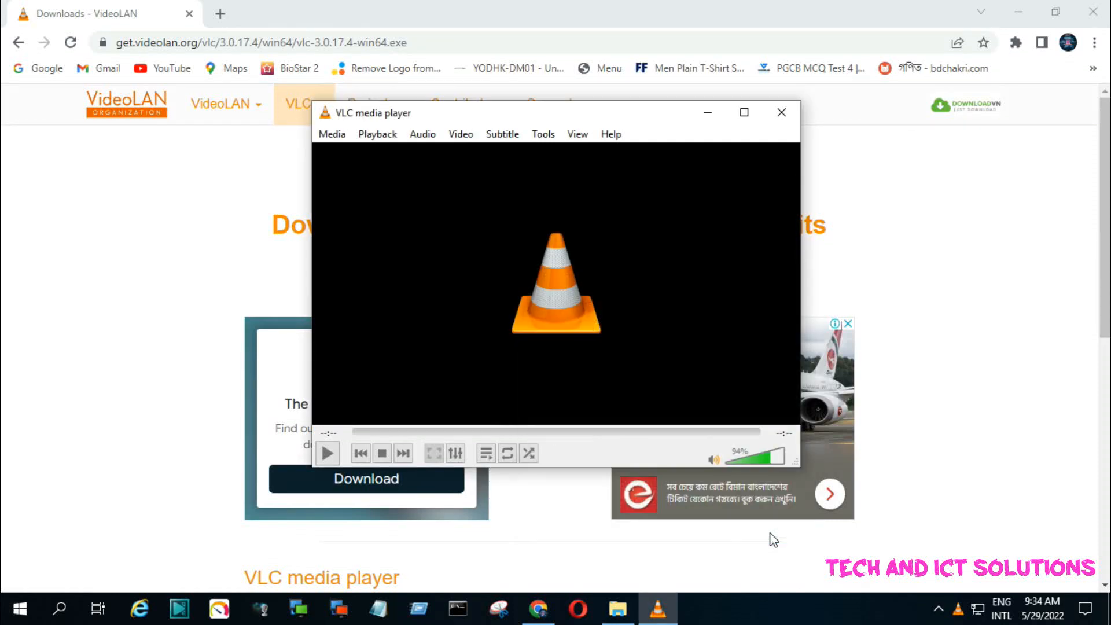
pyautogui.moveTo(743, 112)
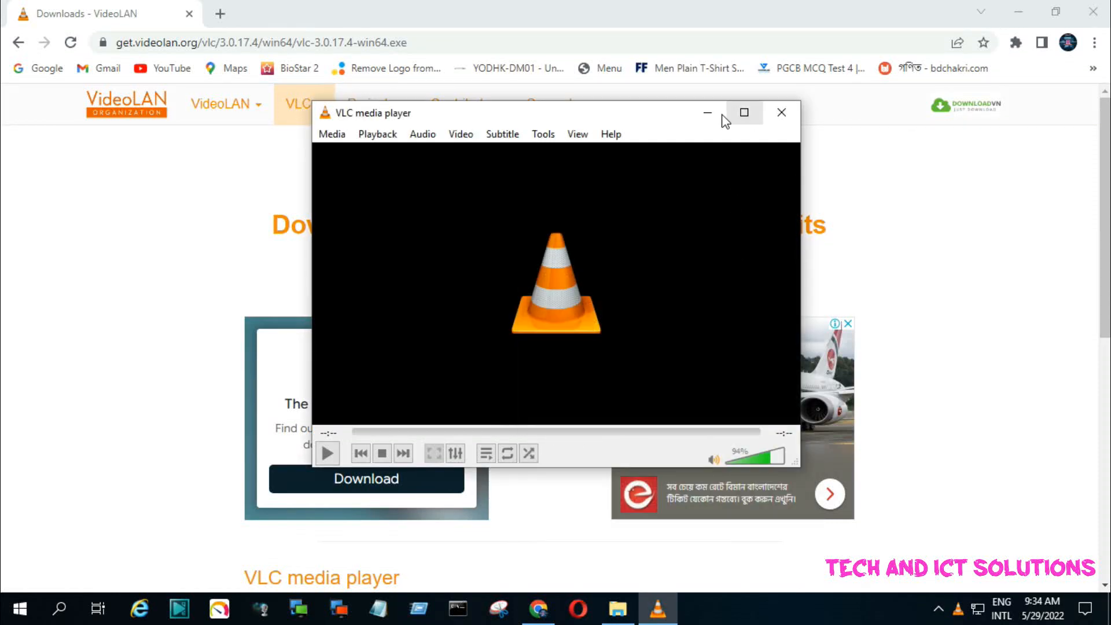
pyautogui.click(743, 112)
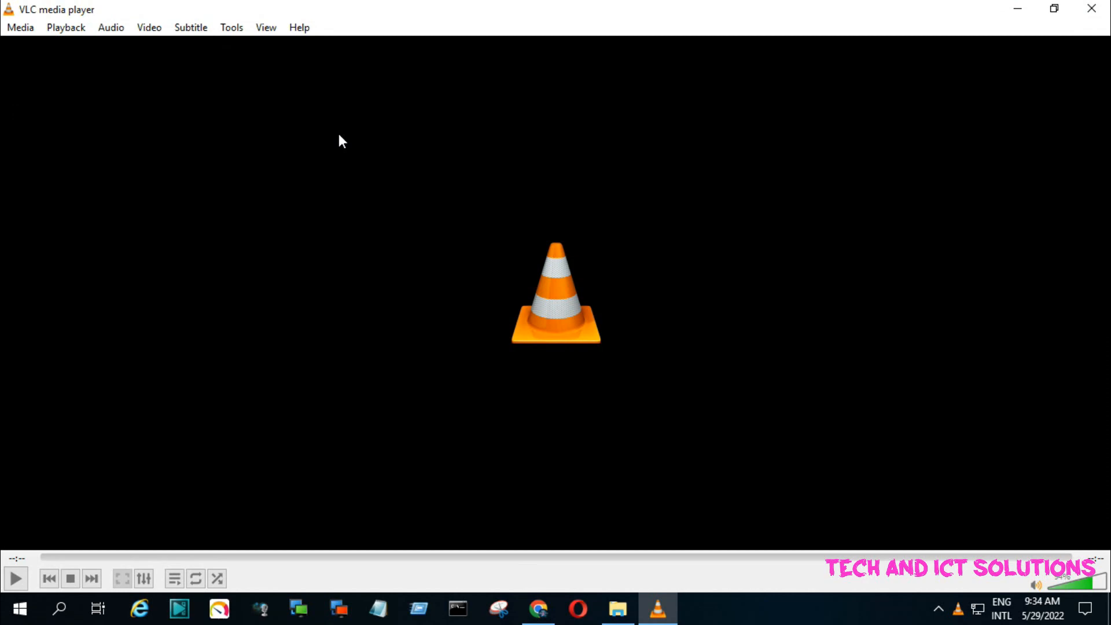
pyautogui.click(20, 27)
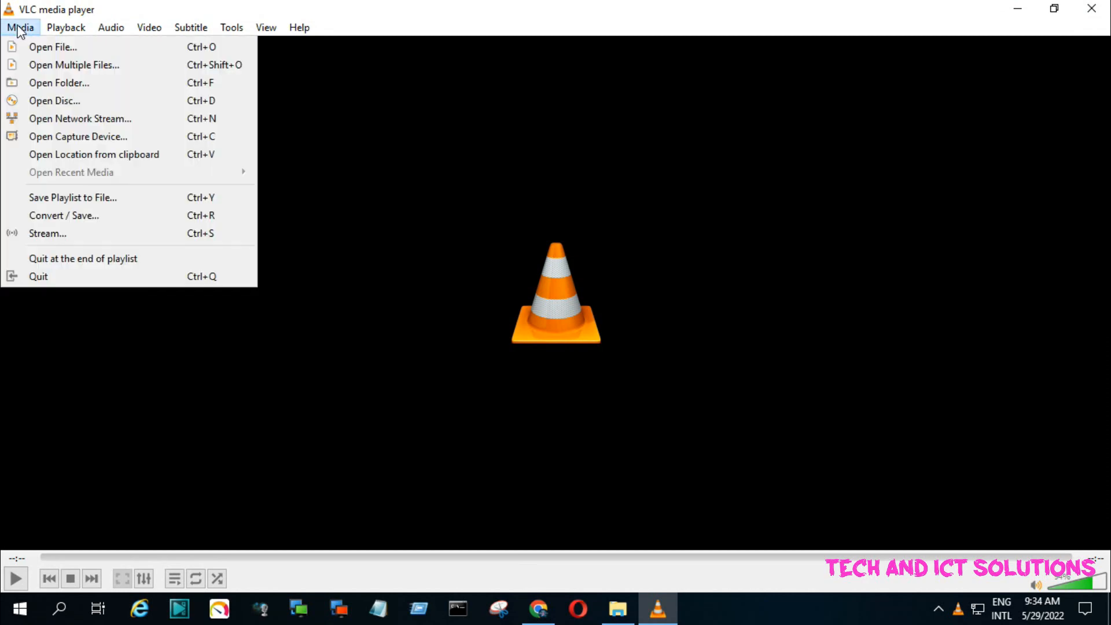
pyautogui.moveTo(59, 83)
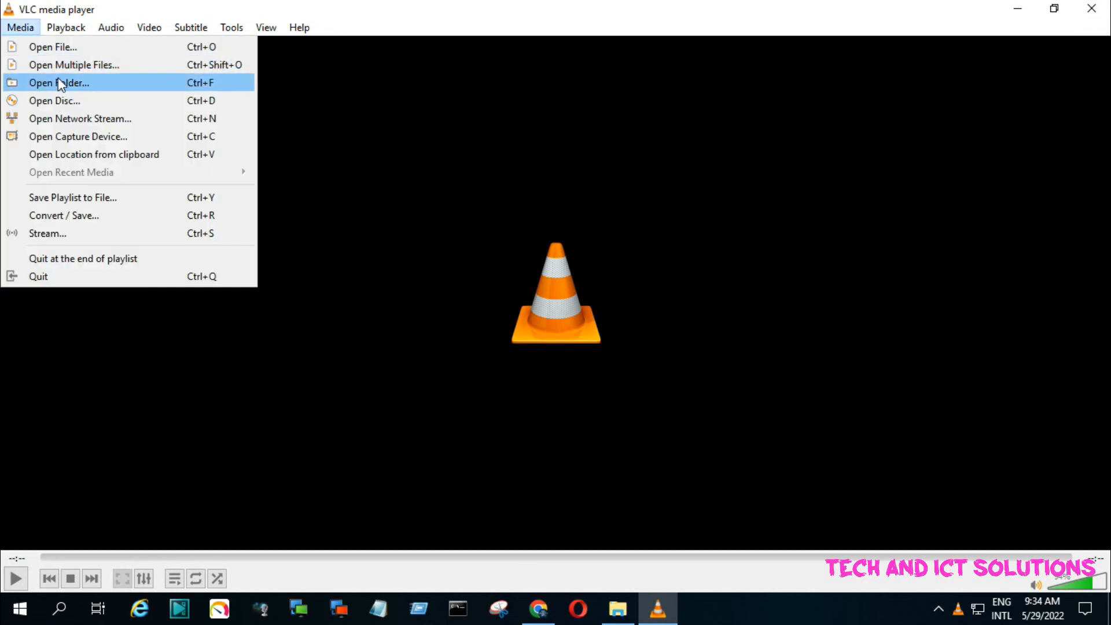
pyautogui.moveTo(52, 46)
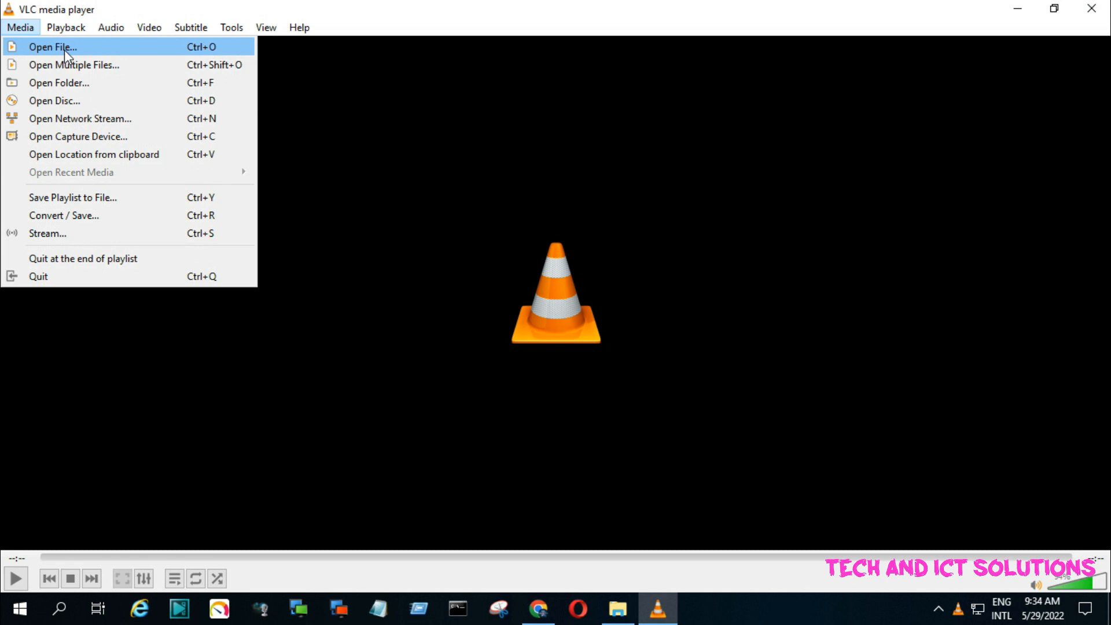
pyautogui.click(52, 46)
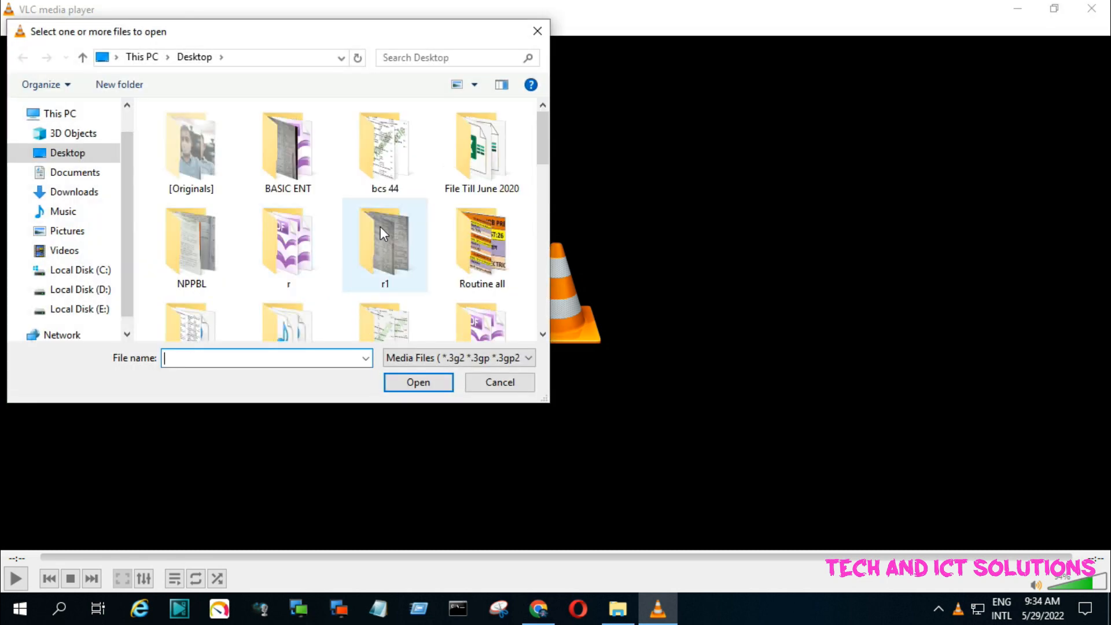
# - Play the 'intro maker' video from the Videos folder
pyautogui.scroll(-3)
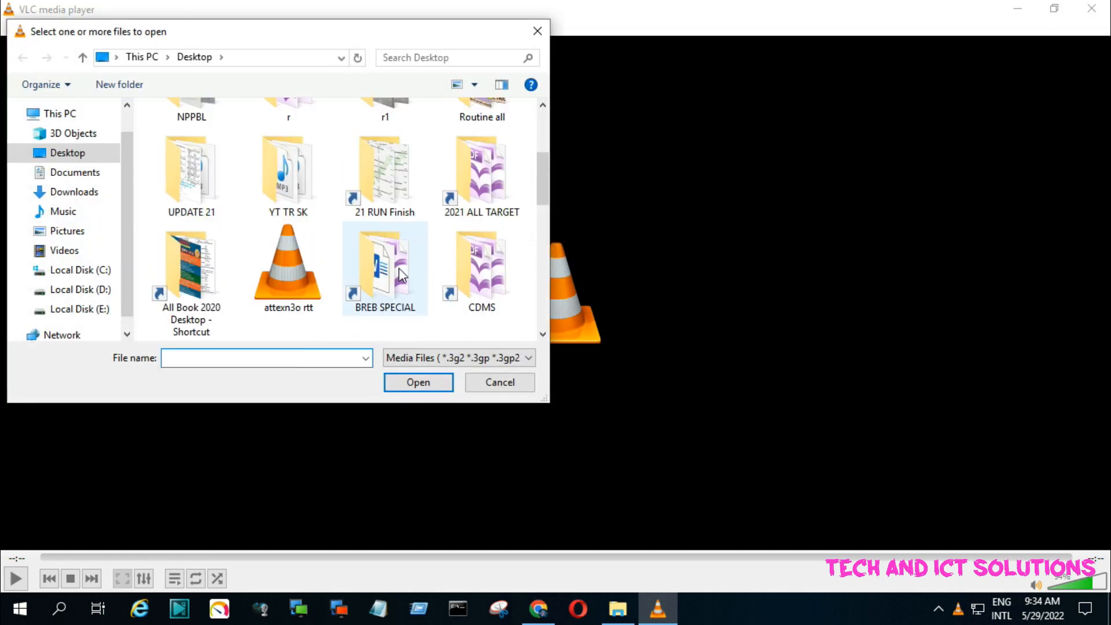
pyautogui.click(64, 250)
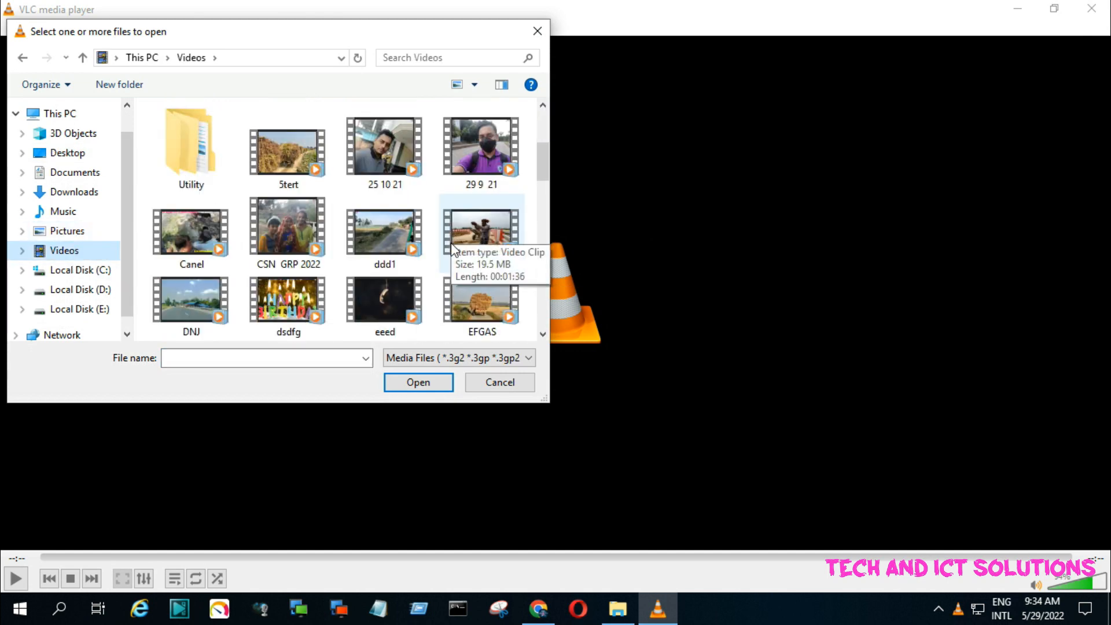
pyautogui.scroll(-3)
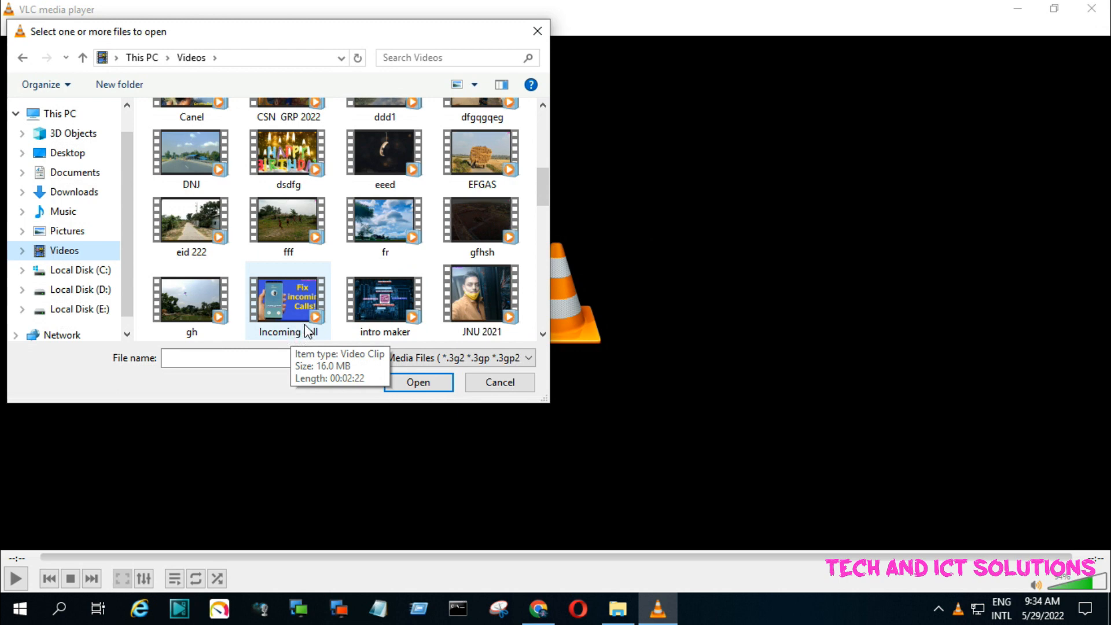
pyautogui.scroll(-3)
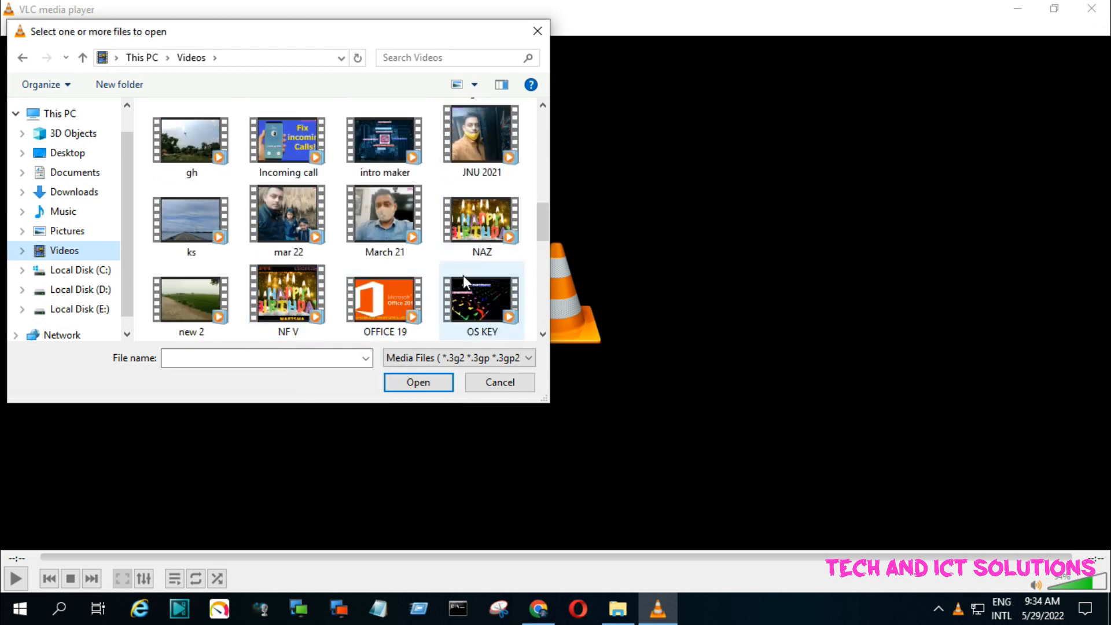
pyautogui.click(384, 140)
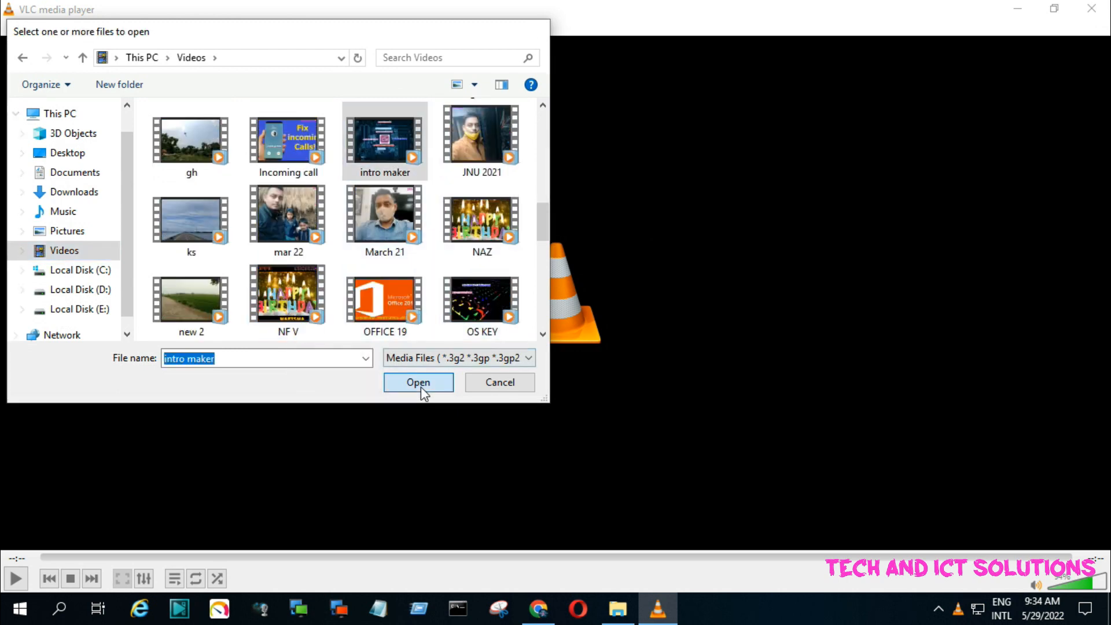
pyautogui.click(418, 381)
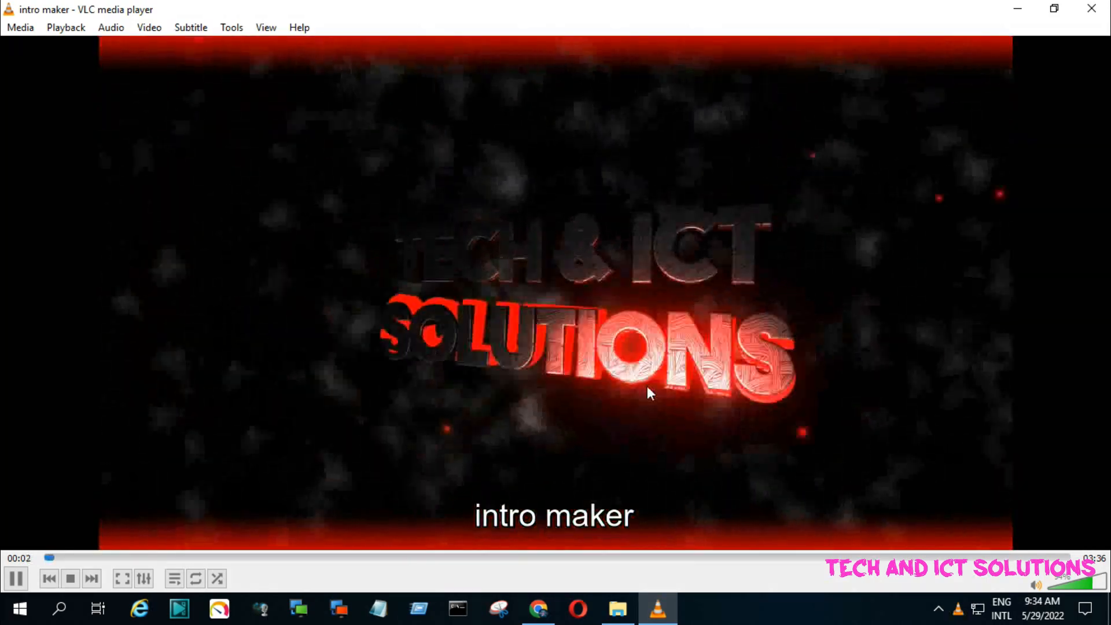